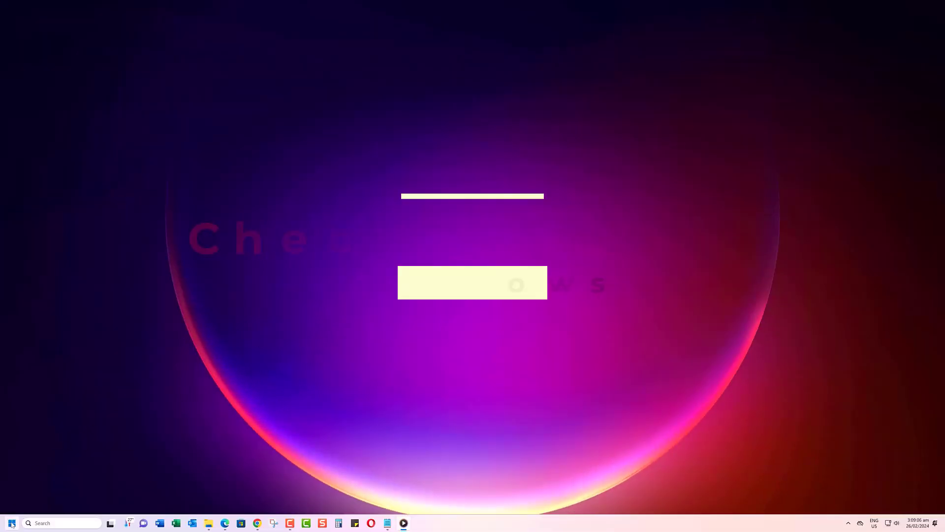
- Open Windows Settings from Start, view the System page, then close Settings
{"action": "left_click", "coordinate": [13, 523]}
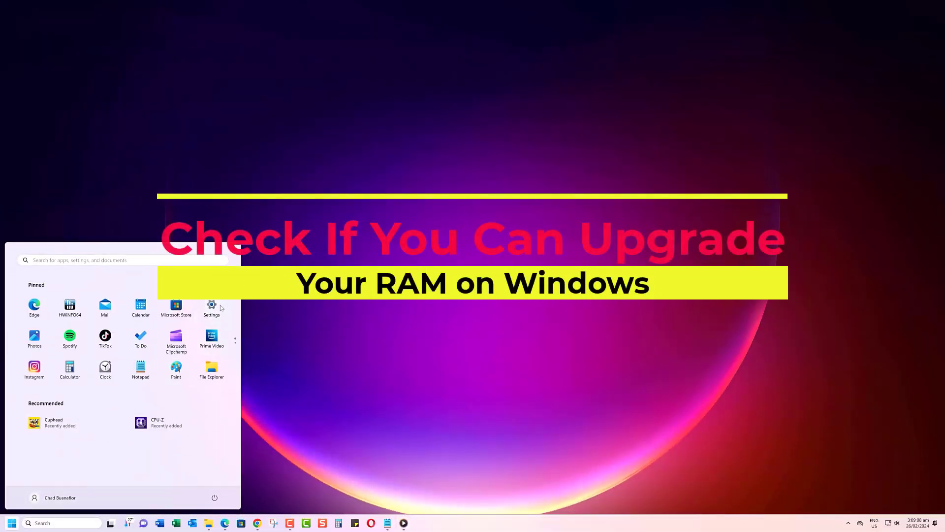
{"action": "left_click", "coordinate": [211, 305]}
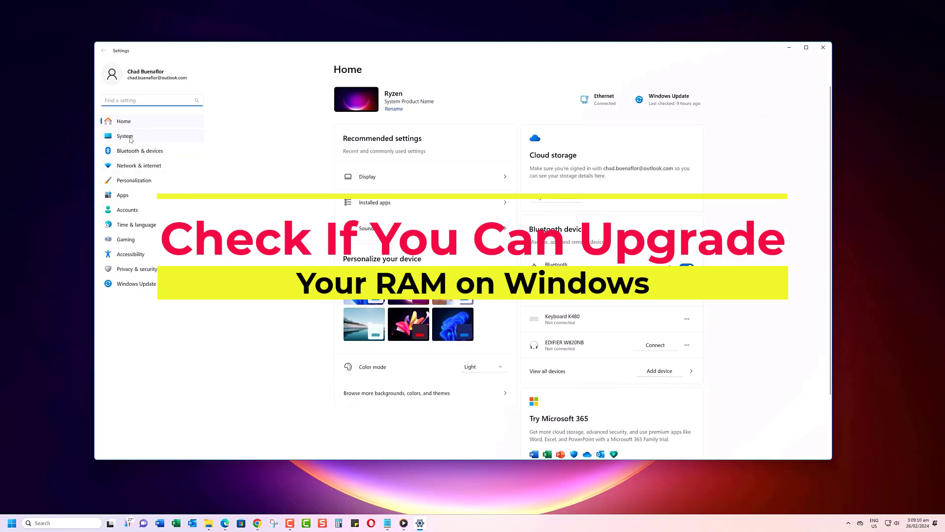
{"action": "left_click", "coordinate": [124, 135]}
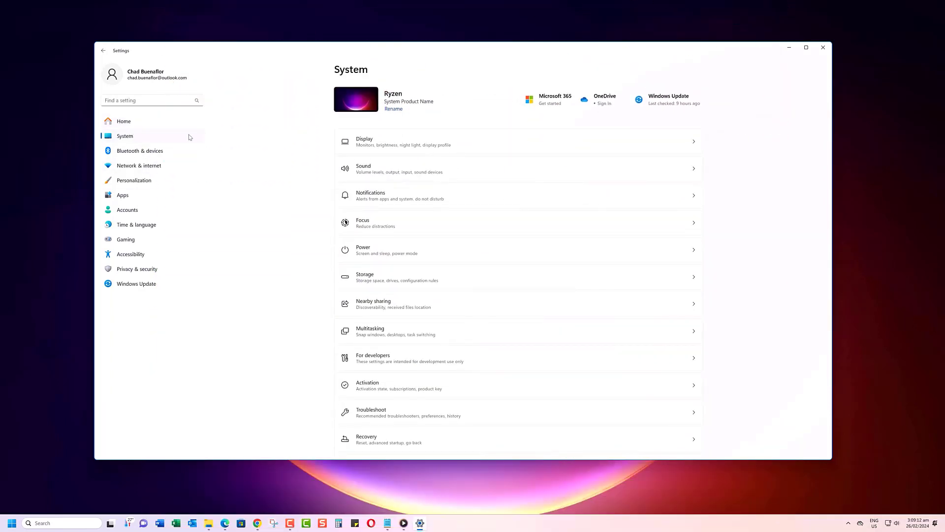
{"action": "left_click", "coordinate": [388, 141]}
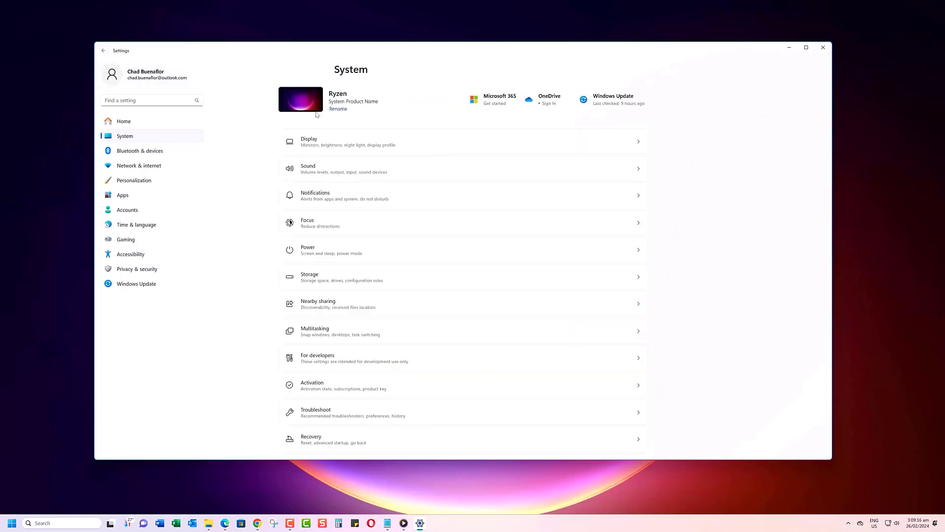
{"action": "left_click", "coordinate": [307, 250]}
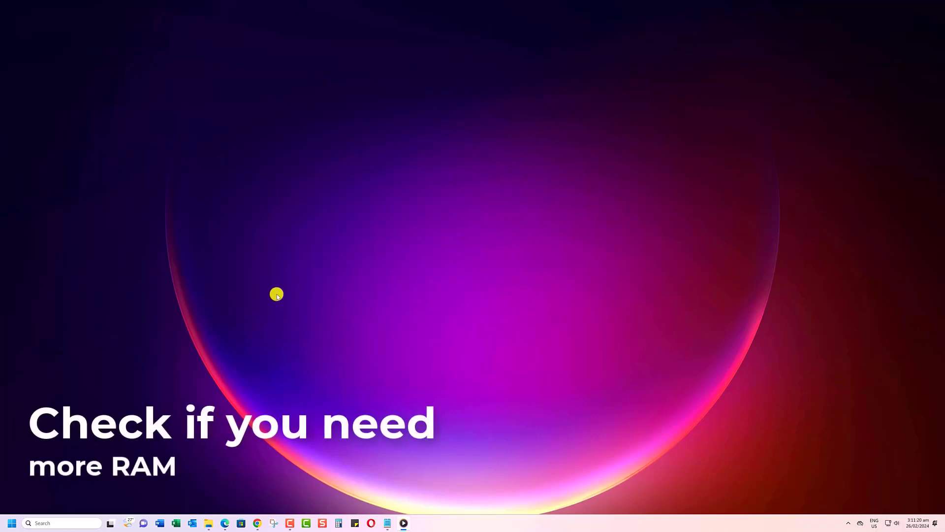
- Review Task Manager's Memory performance (12.6 of 31.8 GB used, 4 of 4 slots), then close it
{"action": "right_click", "coordinate": [16, 522]}
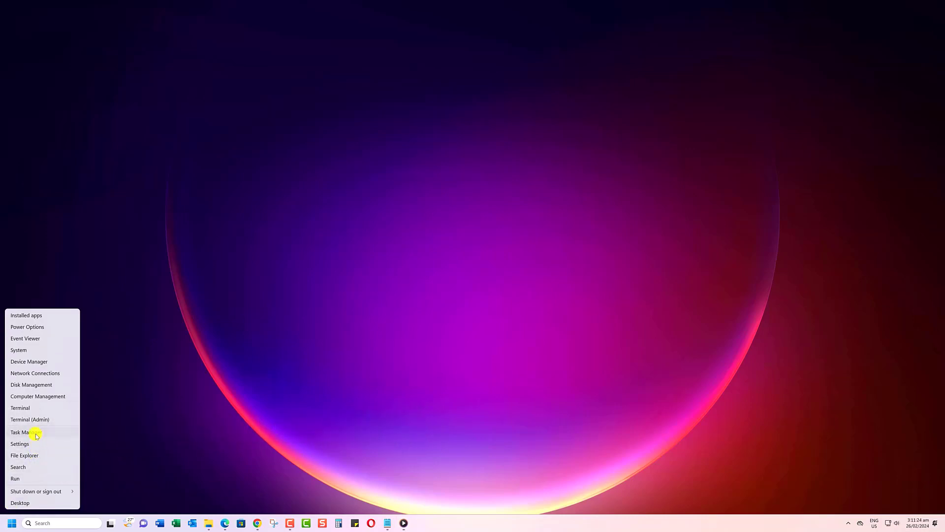
{"action": "left_click", "coordinate": [24, 433]}
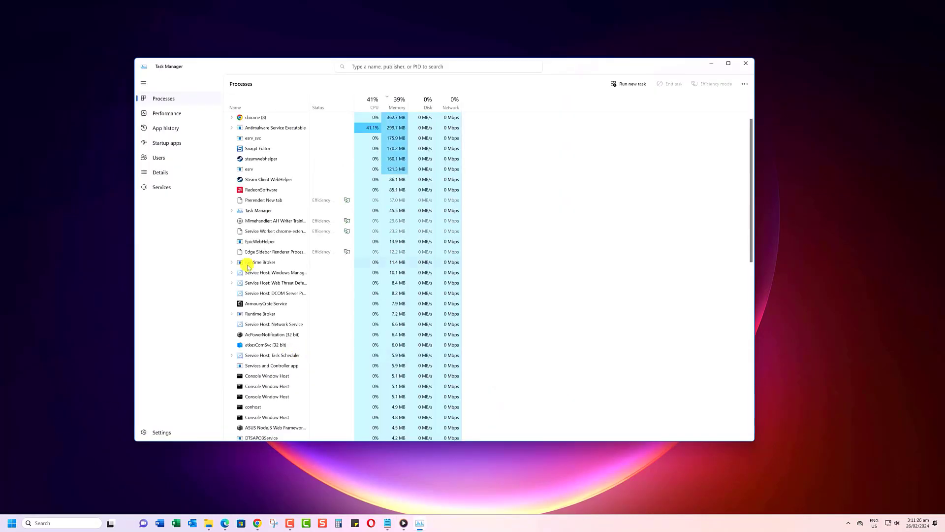
{"action": "left_click", "coordinate": [166, 114]}
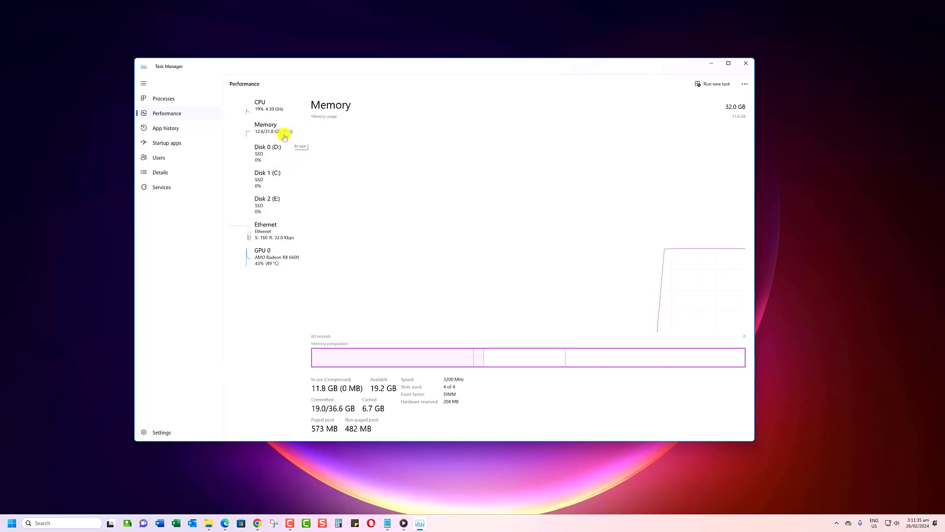
{"action": "mouse_move", "coordinate": [233, 289]}
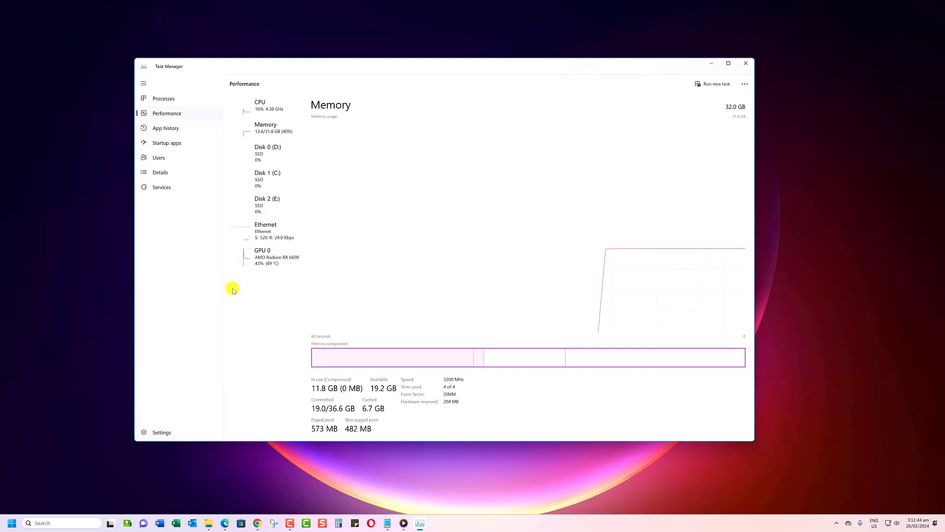
{"action": "left_click", "coordinate": [746, 63]}
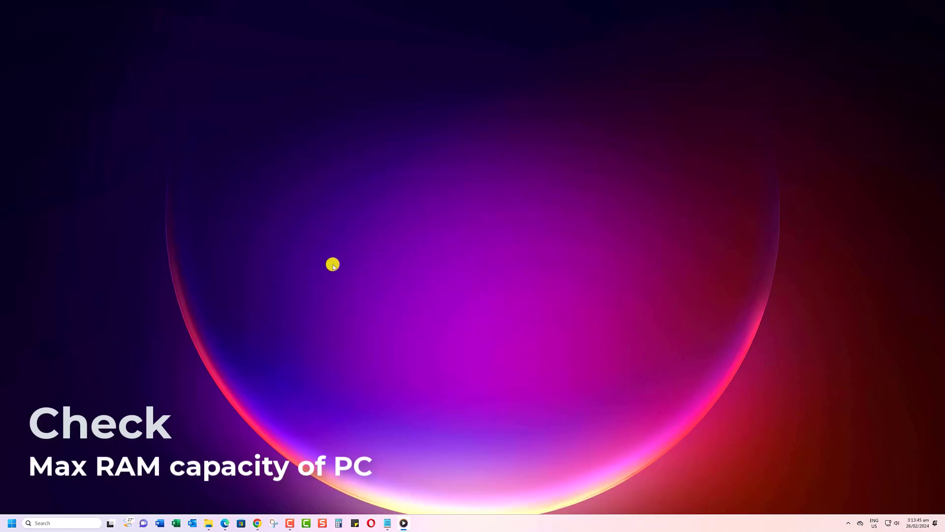
- Search for powershell and run Windows PowerShell as Administrator
{"action": "left_click", "coordinate": [62, 522]}
{"action": "type", "text": "powershell"}
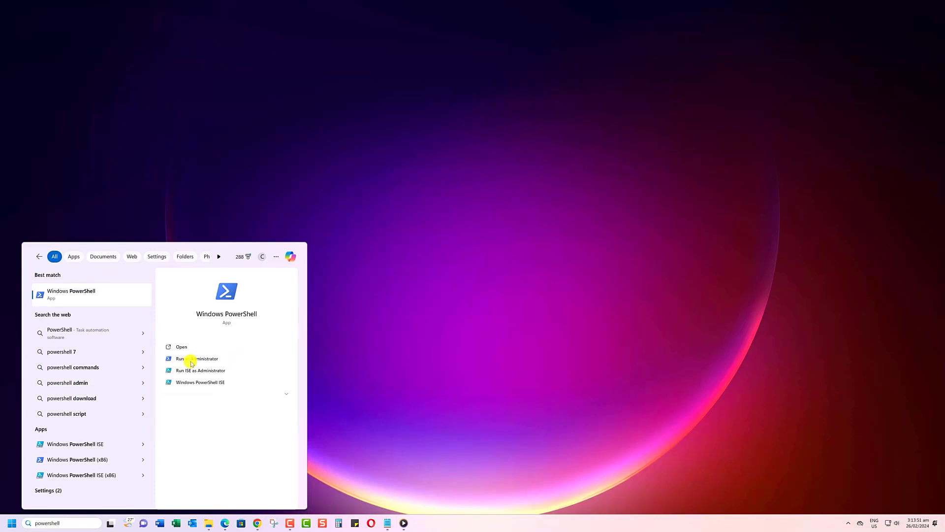
{"action": "left_click", "coordinate": [190, 359]}
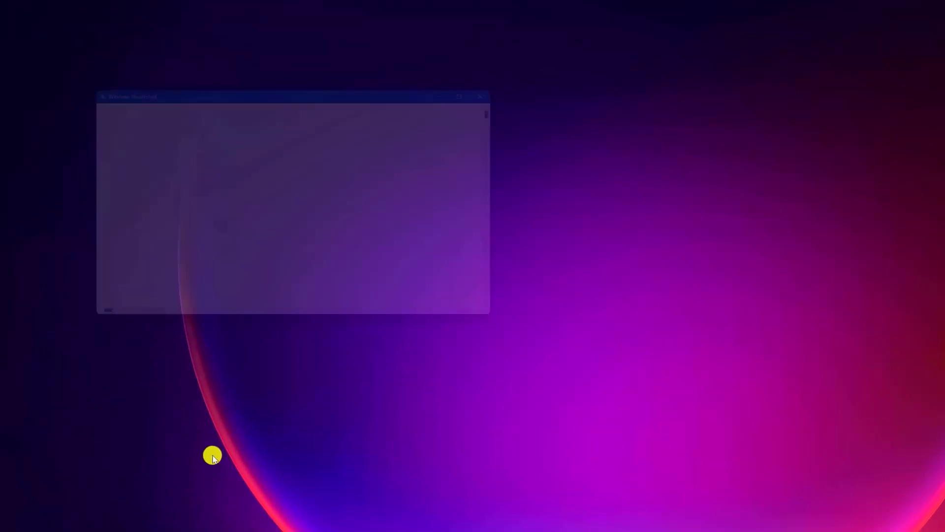
- Enter 'Get-CimInstance Win32_PhysicalMemoryArray' at the administrator PowerShell prompt
{"action": "type", "text": "Get-CimInstance Win32_PhysicalMemoryArray"}
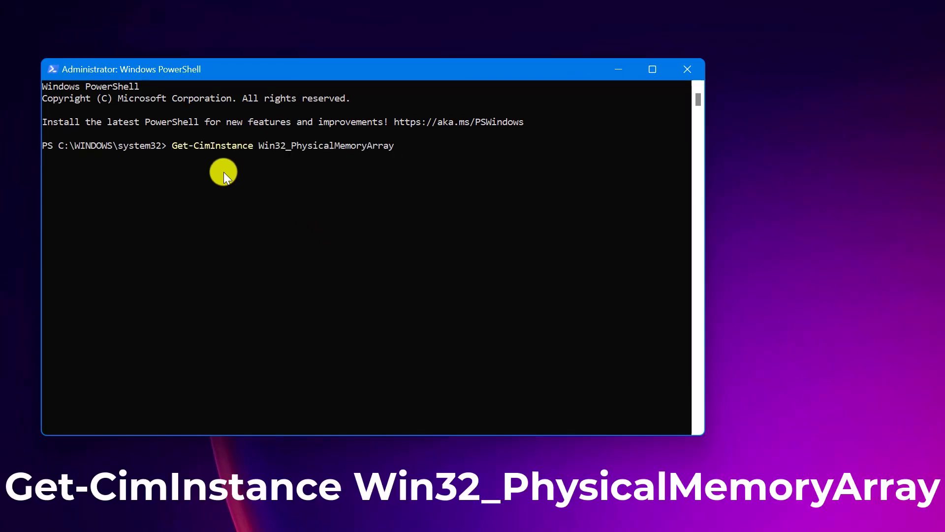
{"action": "mouse_move", "coordinate": [311, 163]}
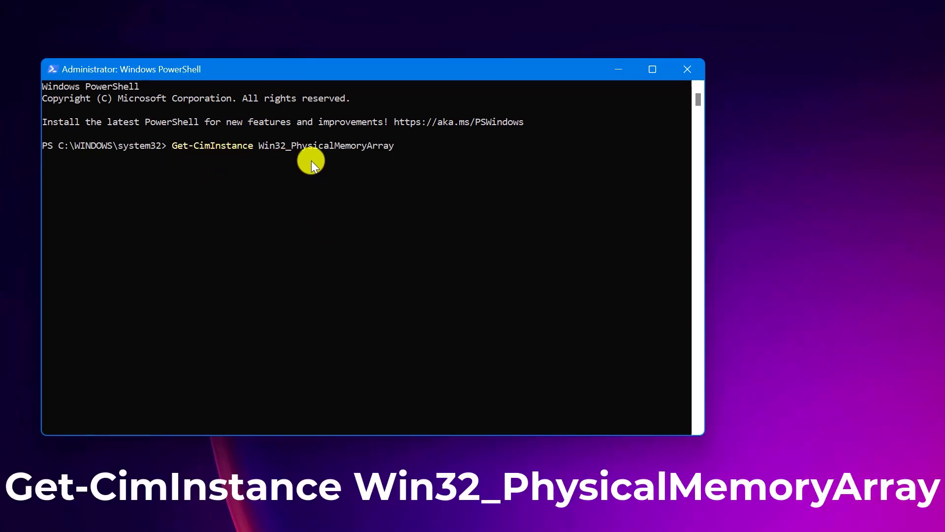
{"action": "mouse_move", "coordinate": [510, 159]}
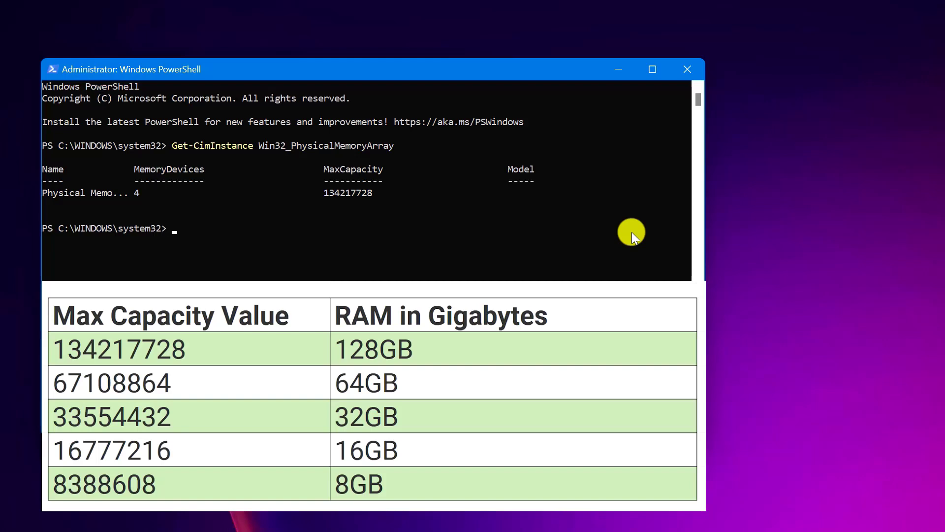
{"action": "mouse_move", "coordinate": [717, 222]}
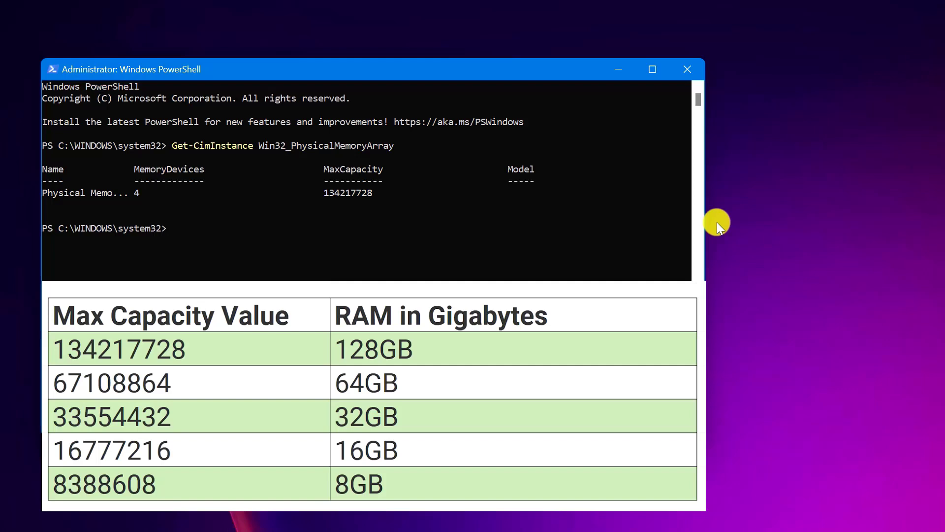
{"action": "mouse_move", "coordinate": [711, 222]}
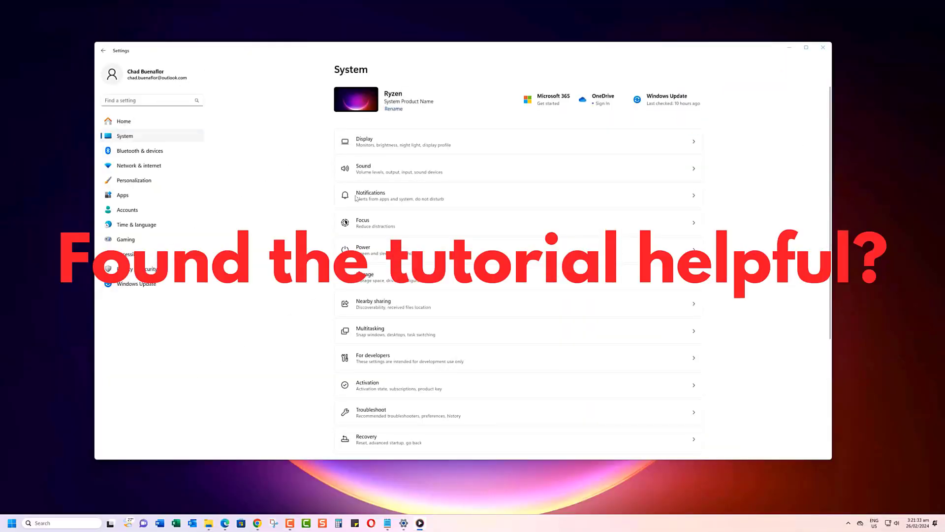
{"action": "left_click", "coordinate": [363, 168]}
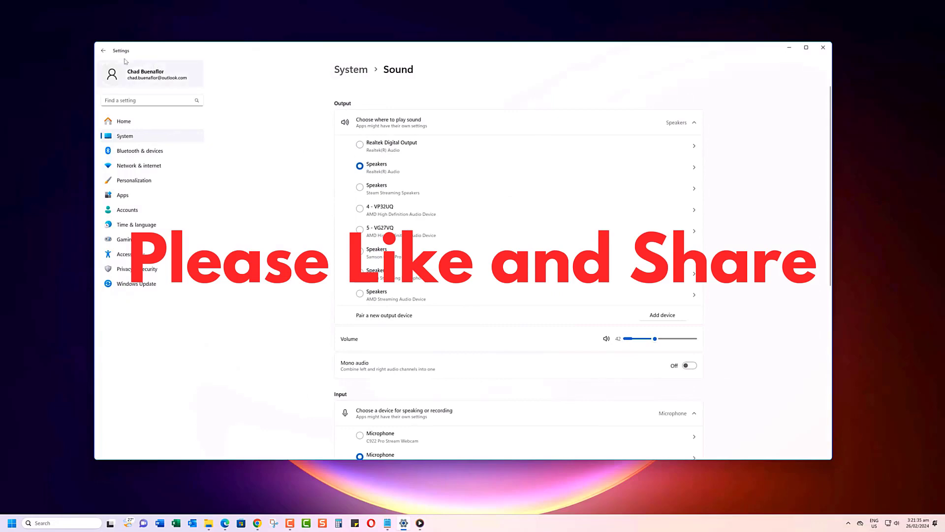
{"action": "left_click", "coordinate": [103, 50]}
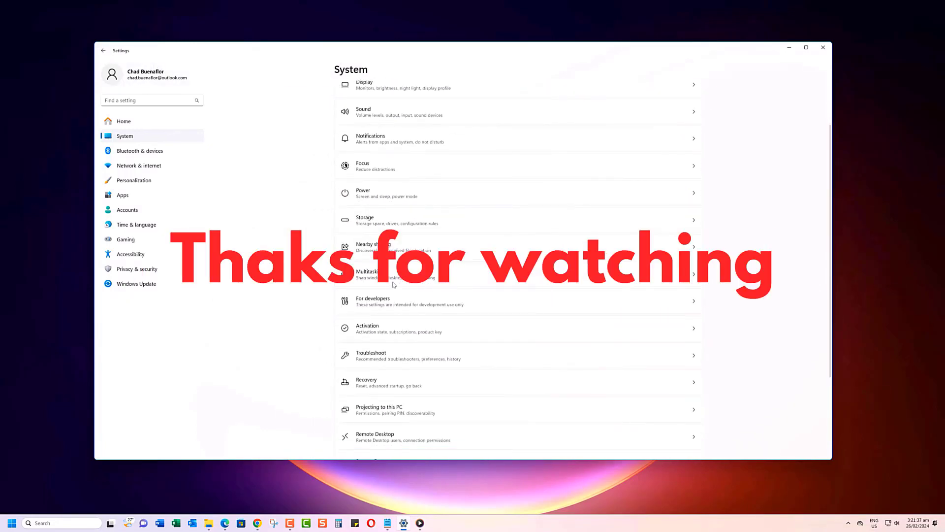